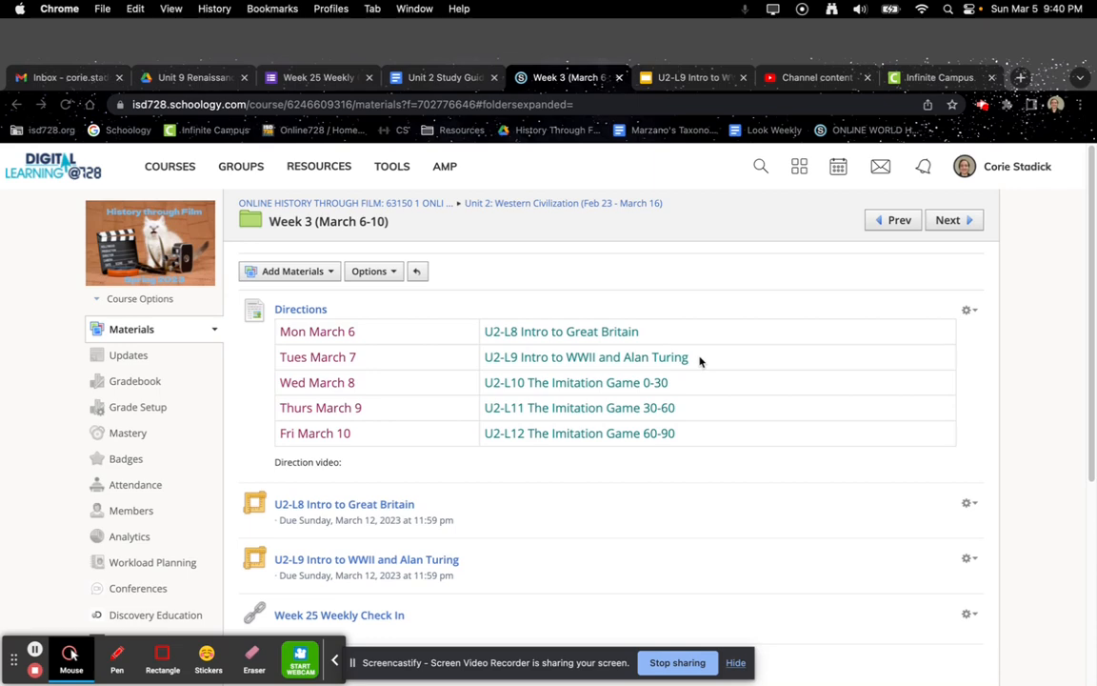
scroll("down", 3)
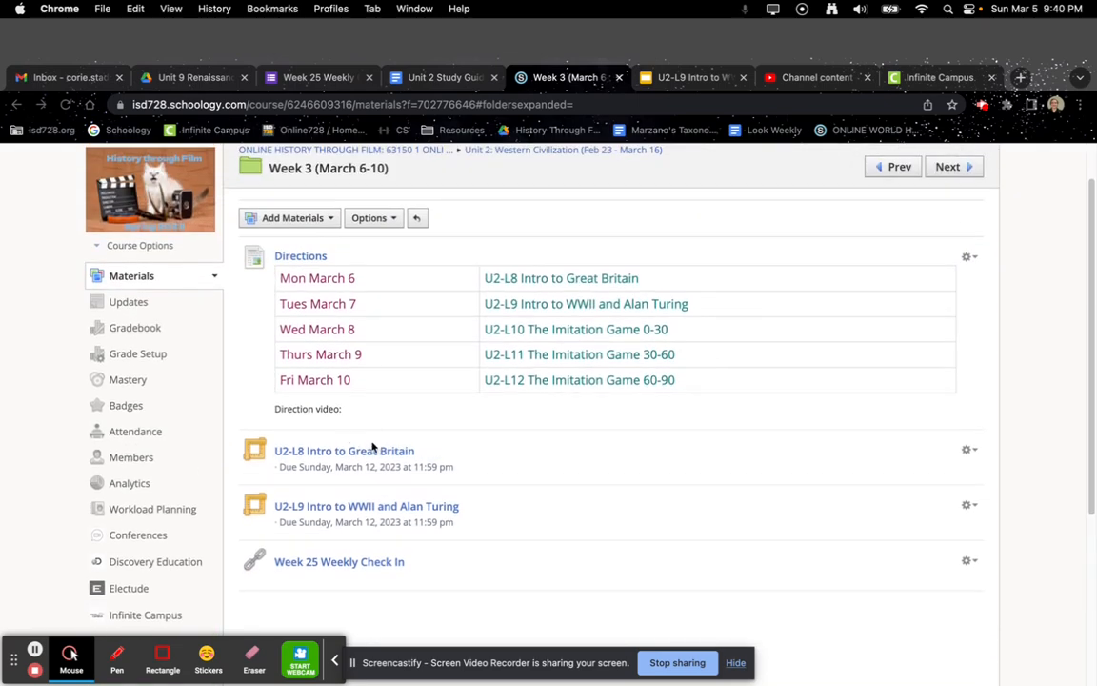
mouse_move(437, 434)
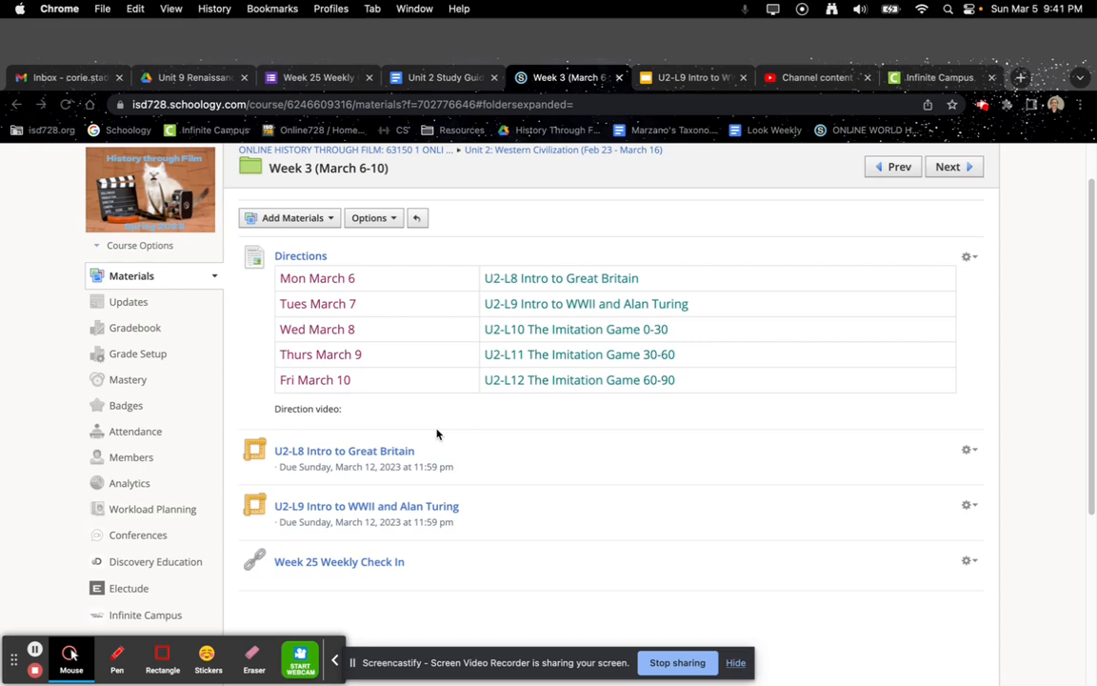
mouse_move(504, 477)
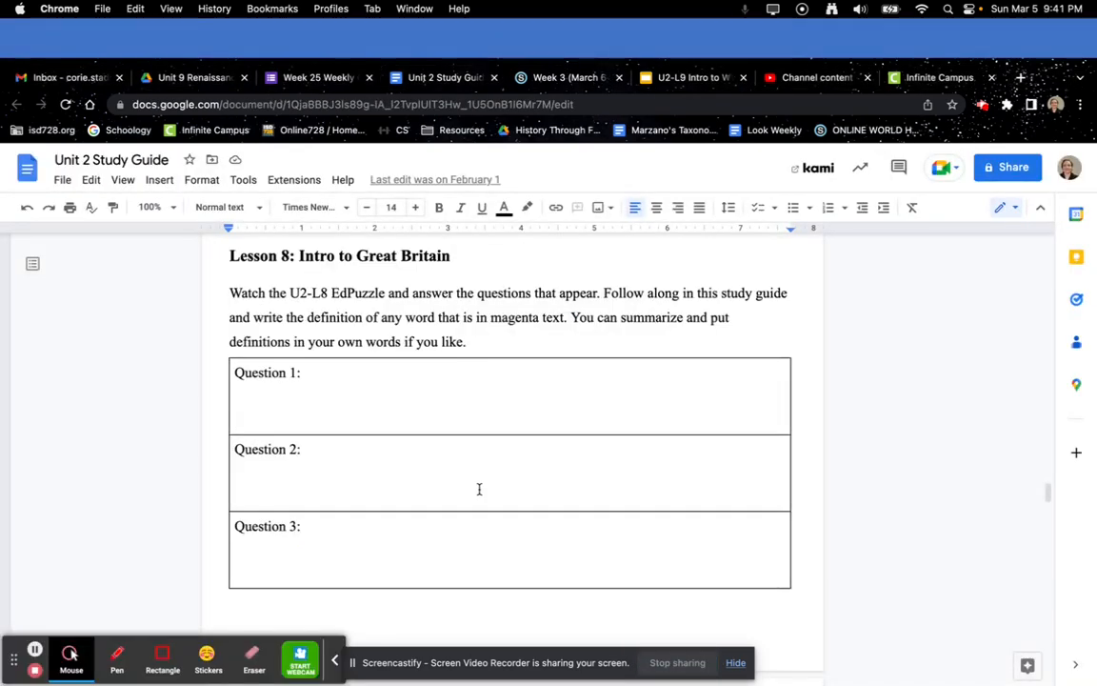
scroll("down", 3)
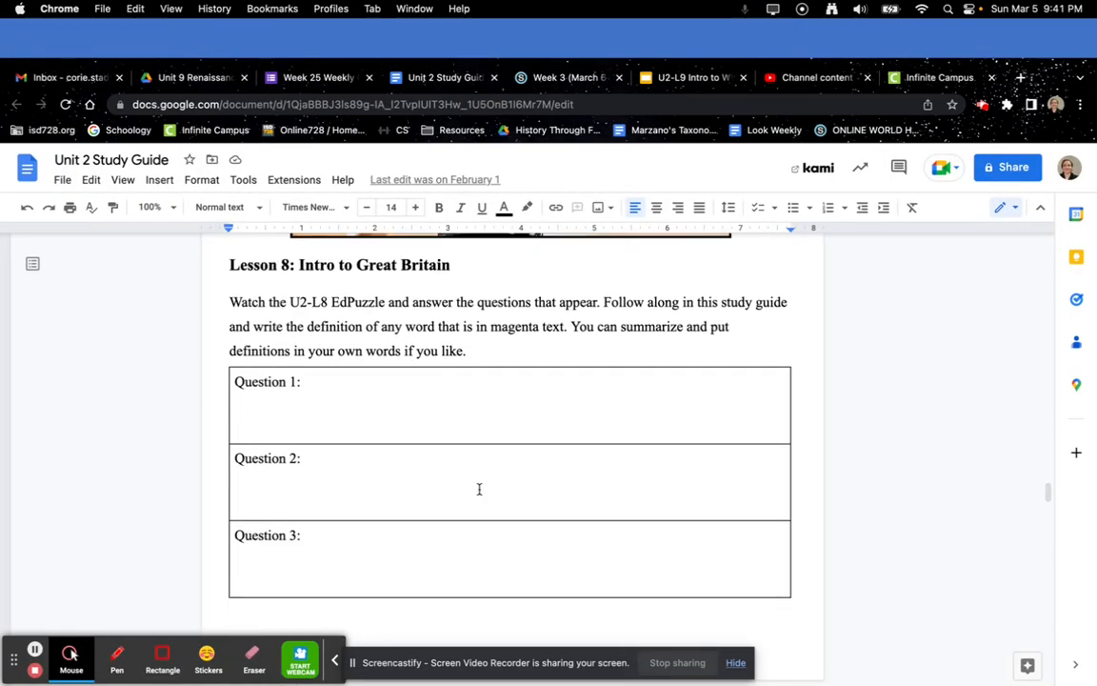
scroll("down", 3)
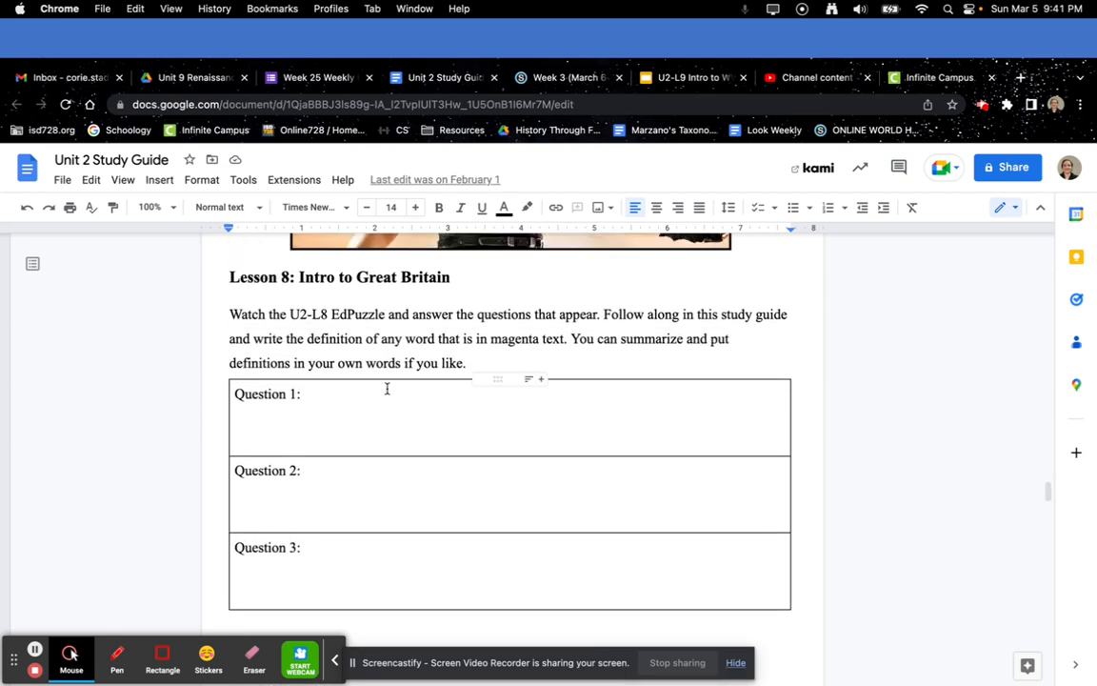
scroll("down", 3)
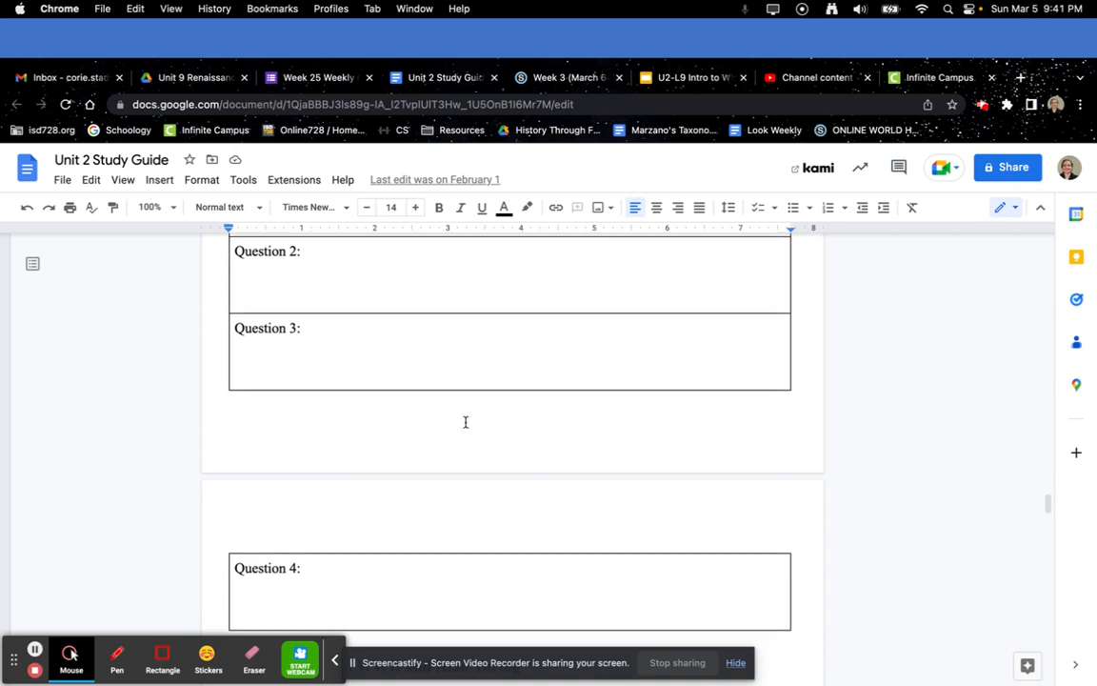
scroll("up", 3)
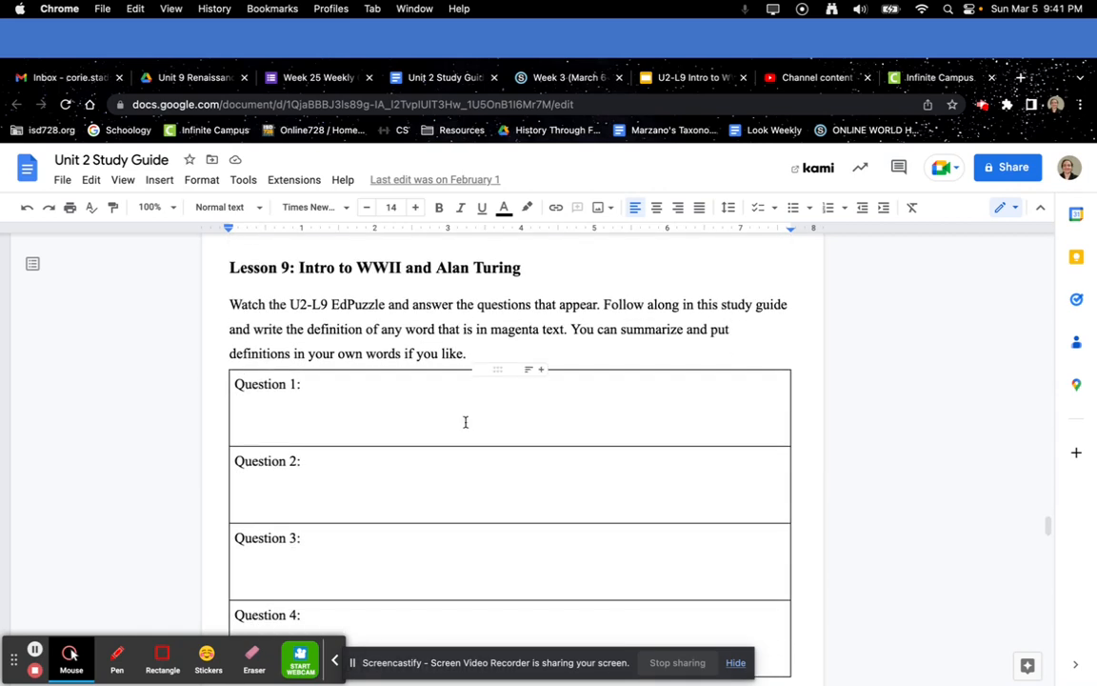
scroll("down", 3)
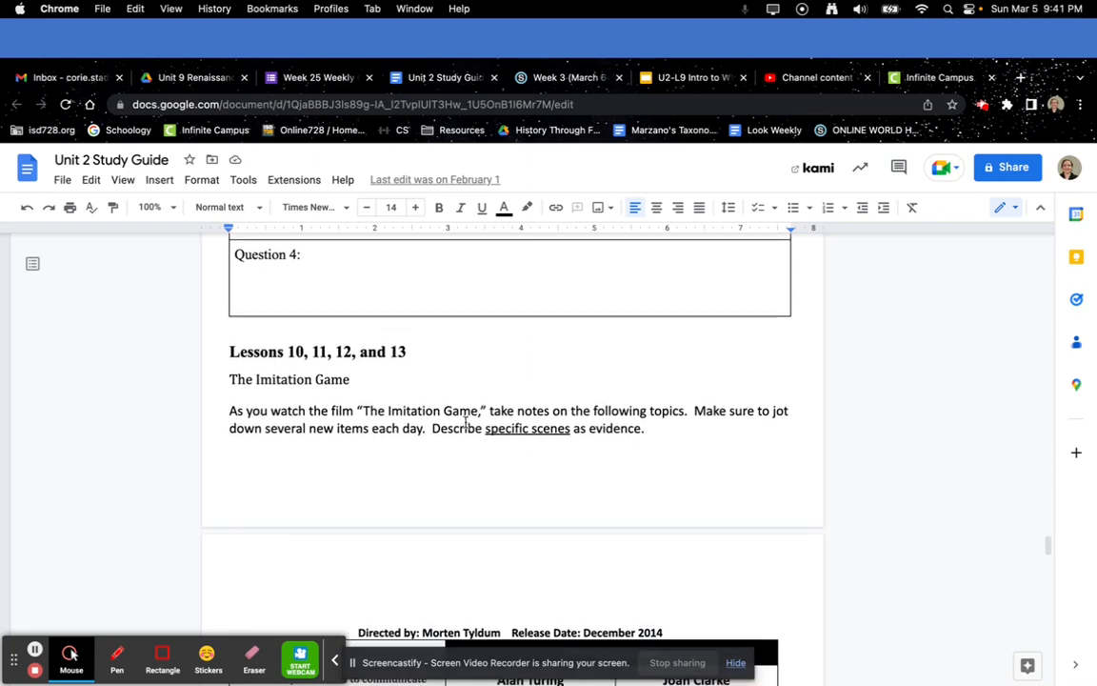
scroll("down", 3)
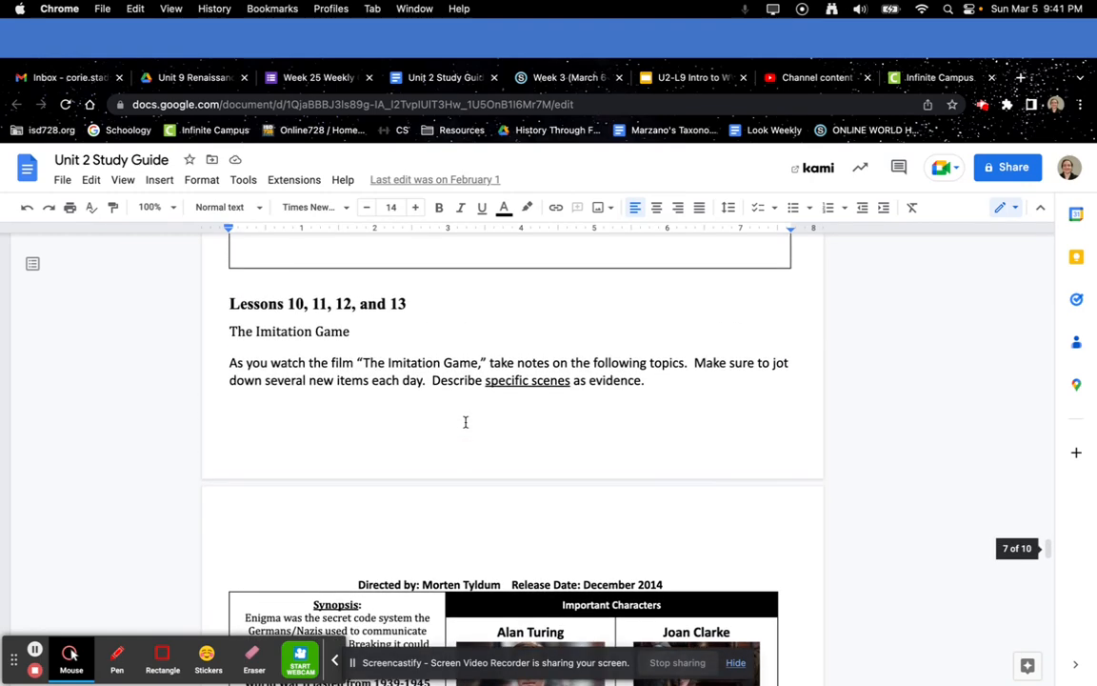
scroll("down", 3)
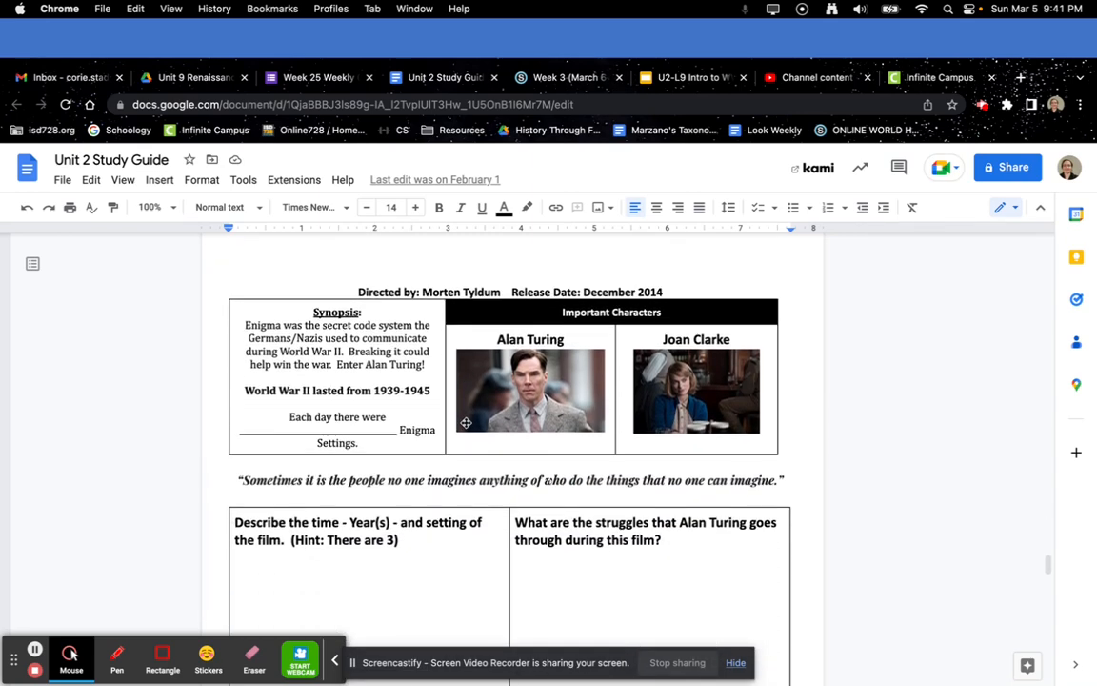
scroll("down", 3)
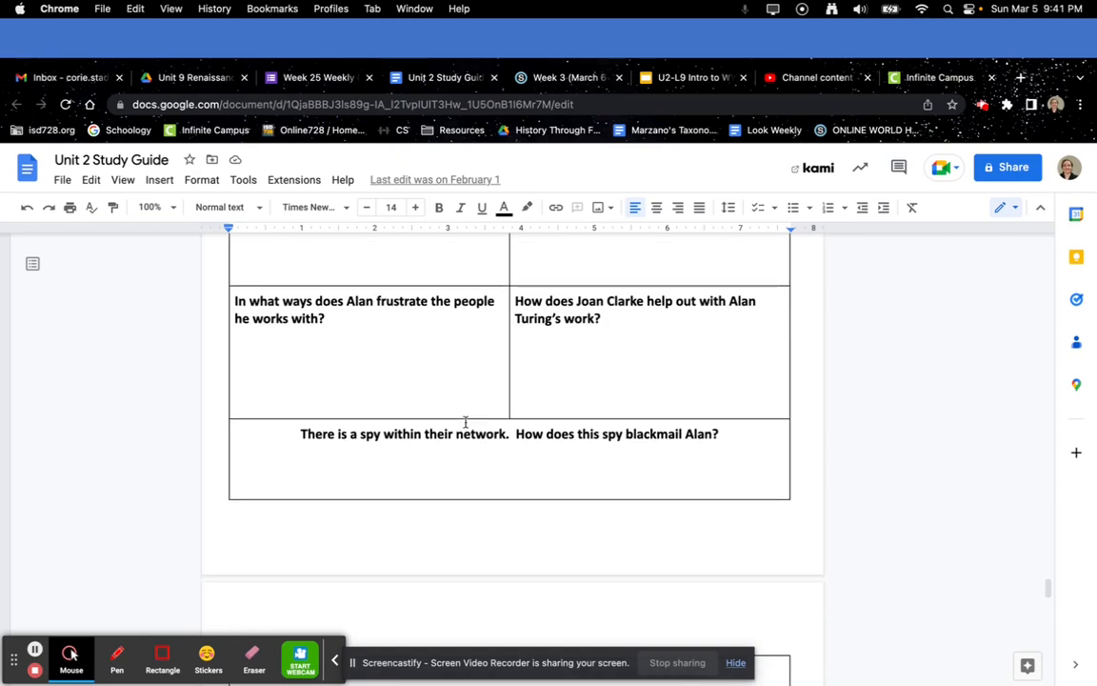
scroll("down", 3)
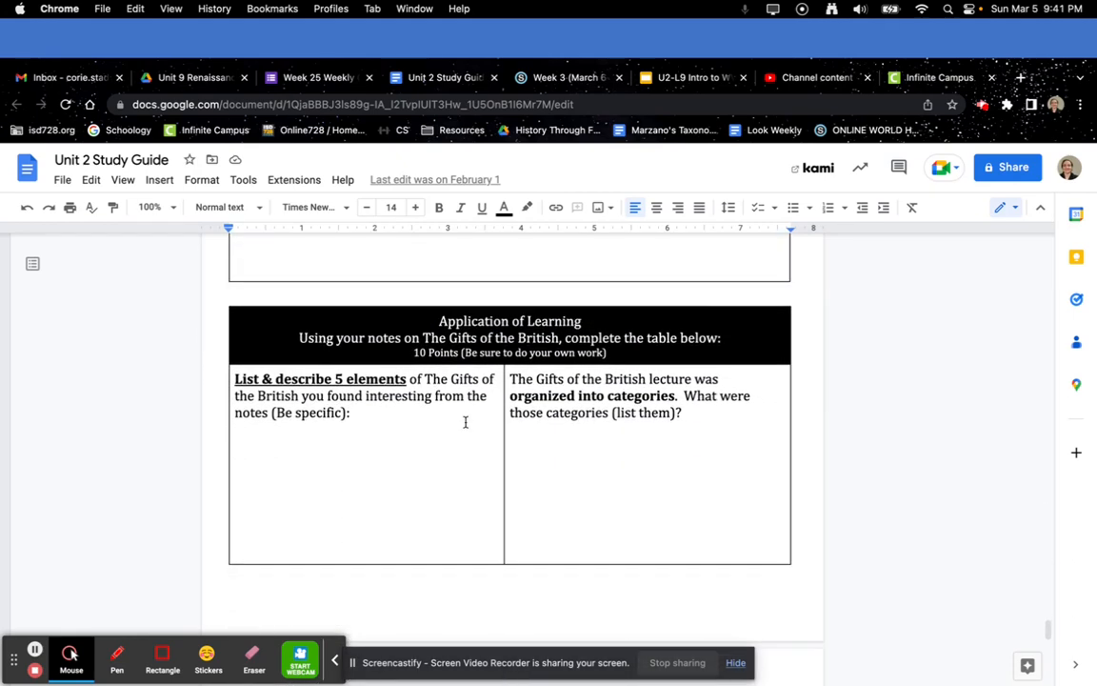
scroll("down", 3)
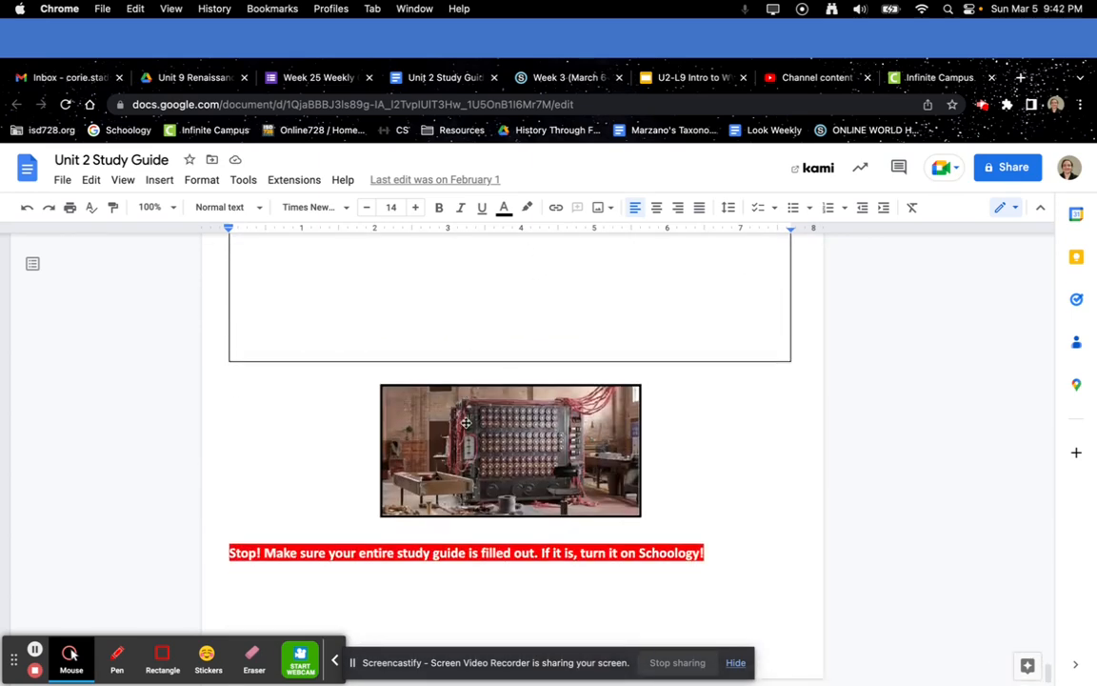